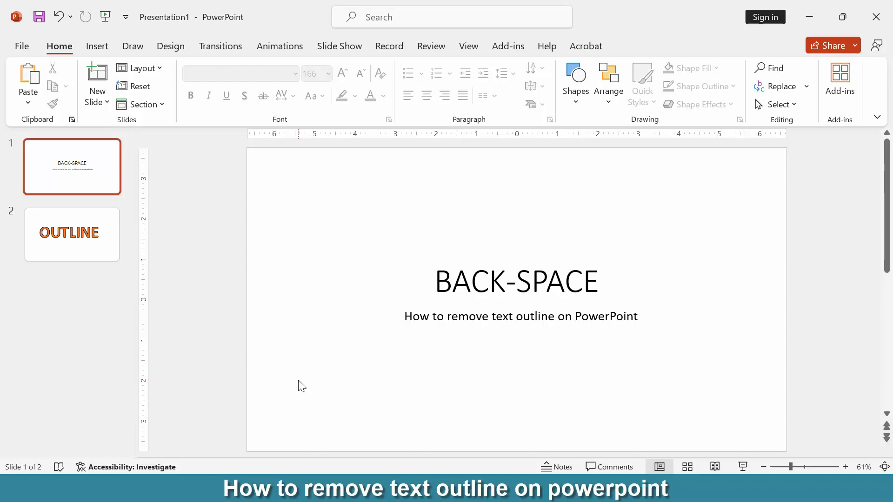
mouse_move(303, 385)
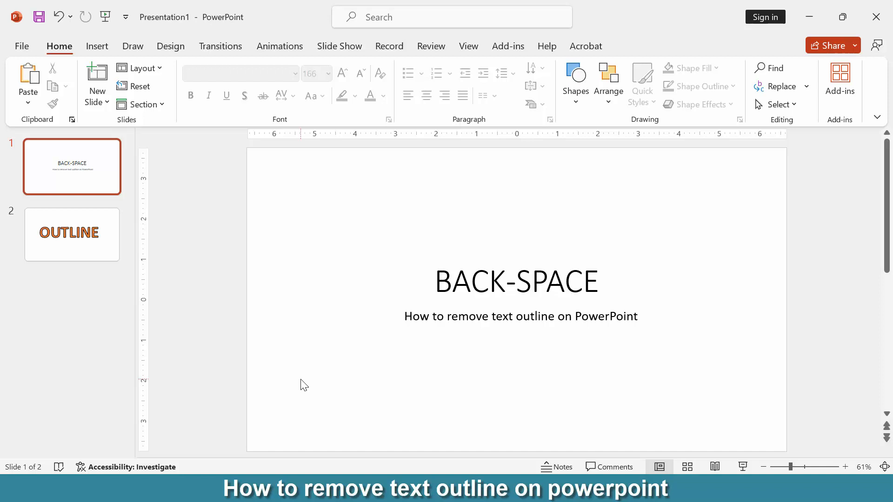
Go to slide 2 containing the orange word OUTLINE
click(72, 234)
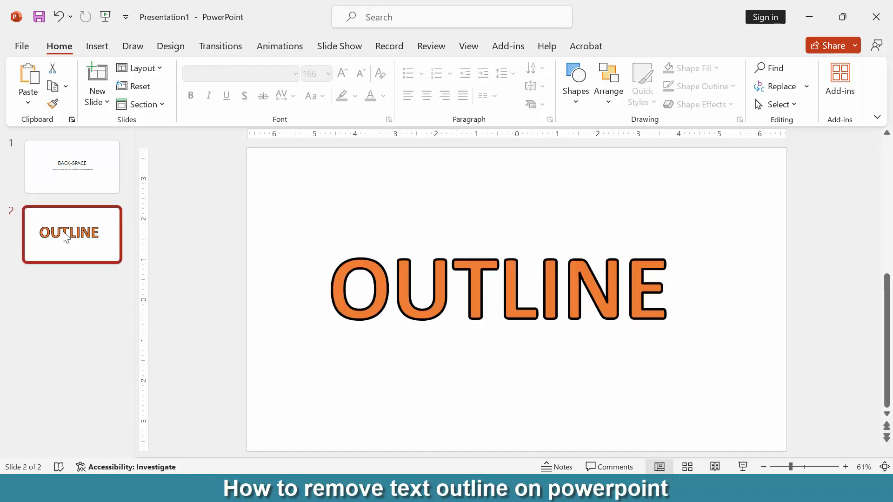
mouse_move(331, 391)
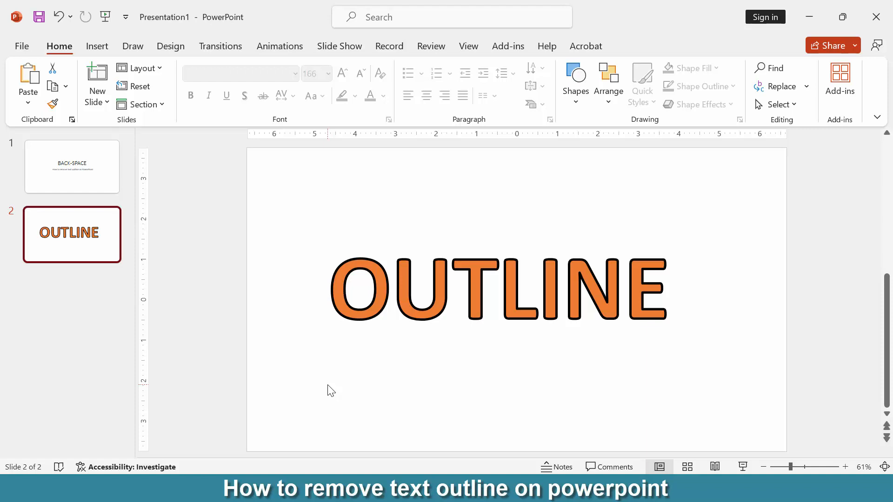
mouse_move(413, 419)
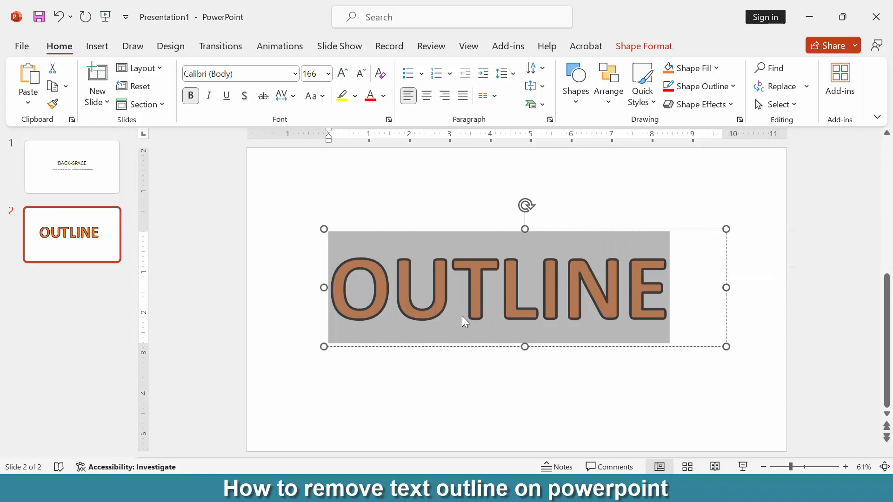
Show the Shape Format tools and the full Text Outline options in the Format Shape pane
click(644, 47)
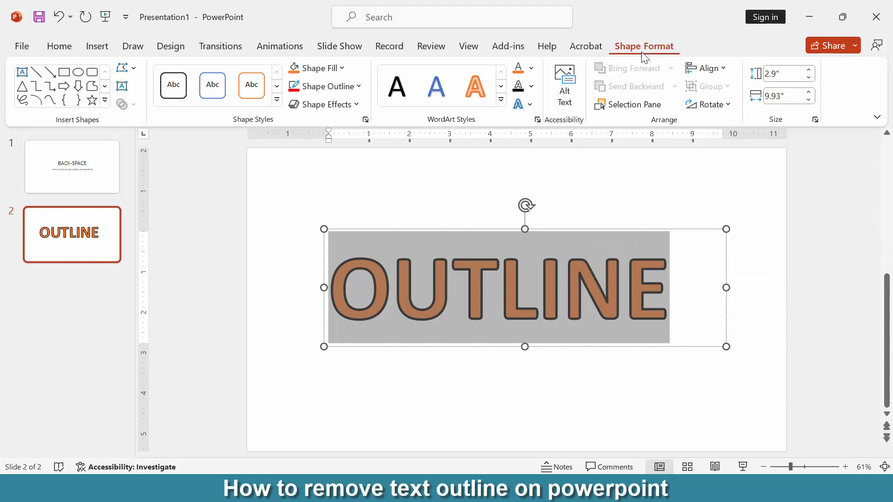
mouse_move(515, 165)
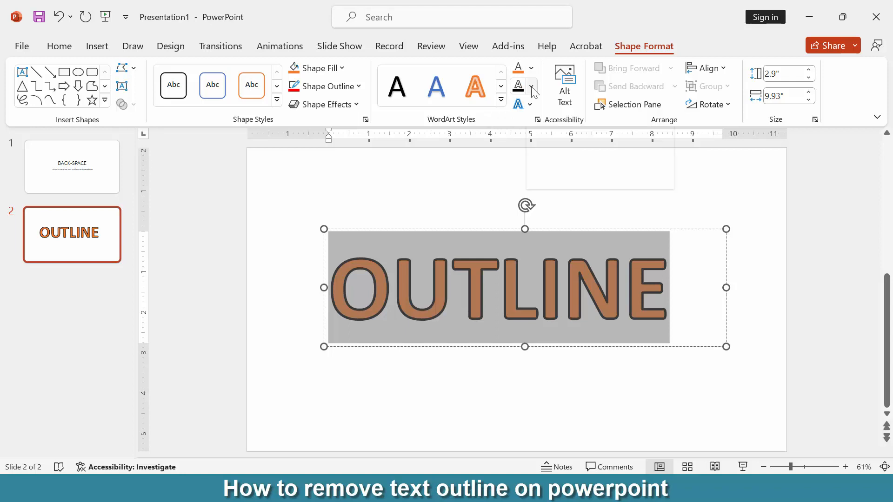
click(531, 85)
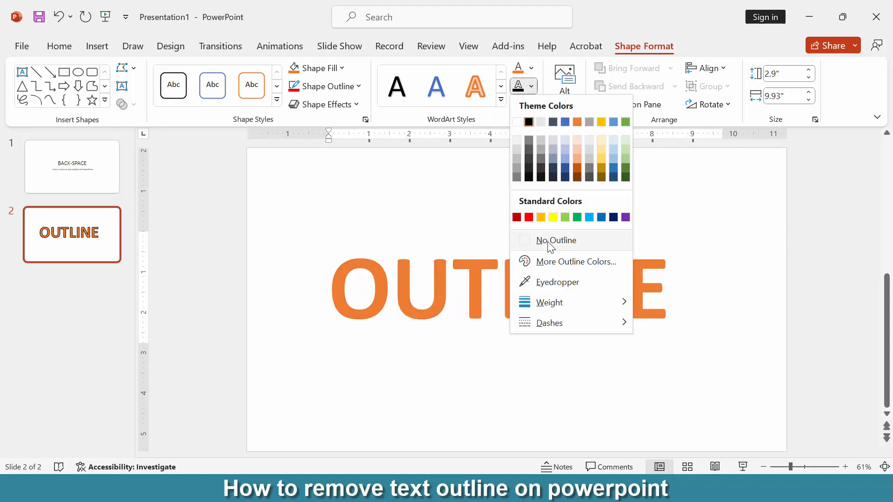
click(556, 240)
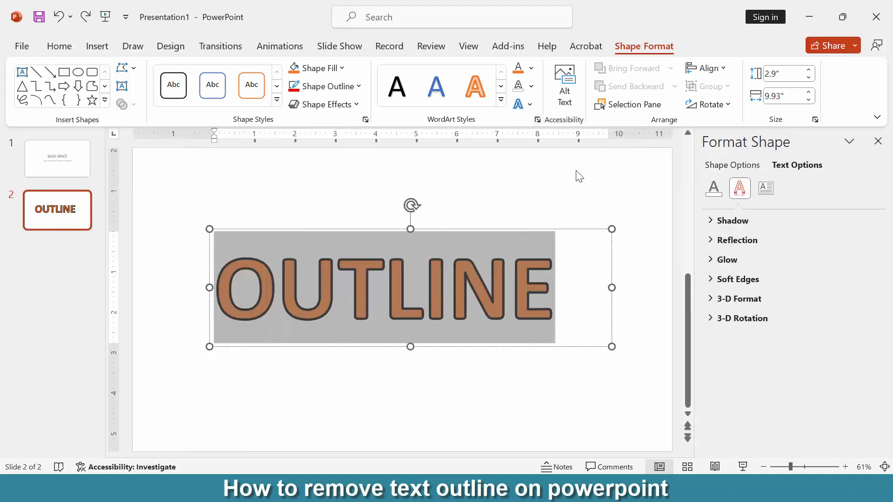
Set Text Outline to No line, leaving OUTLINE as plain orange letters
click(740, 240)
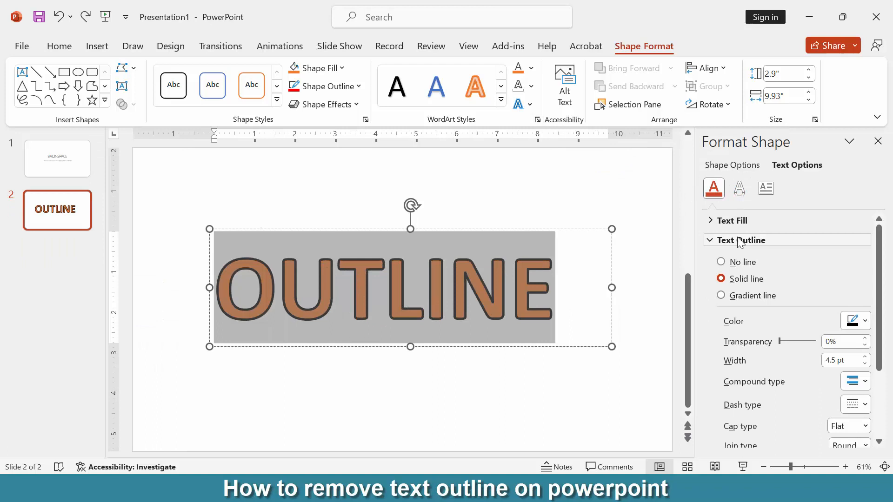
mouse_move(739, 306)
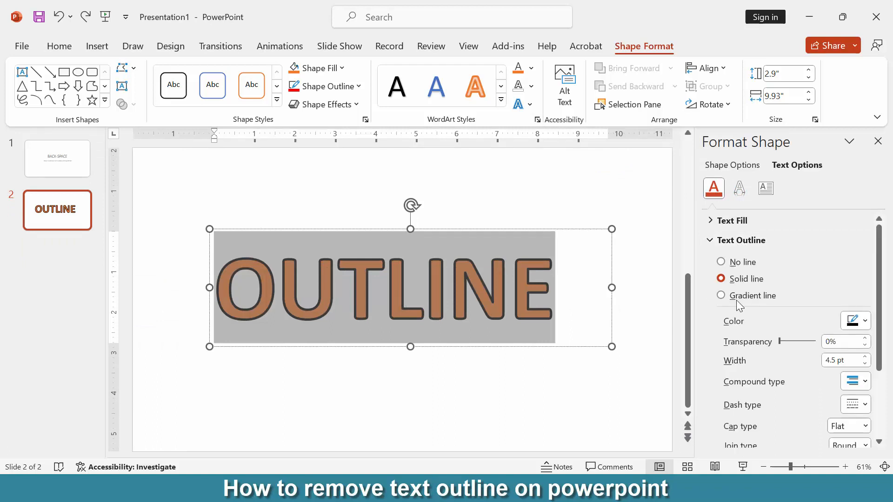
click(721, 263)
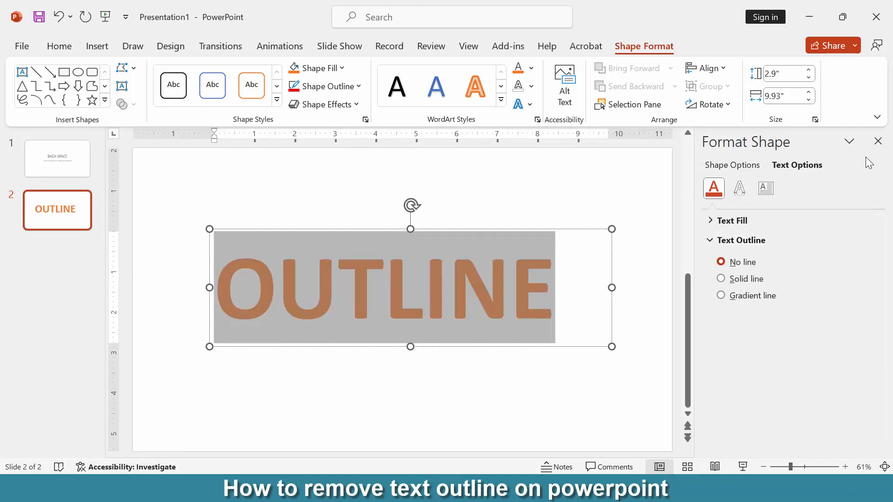